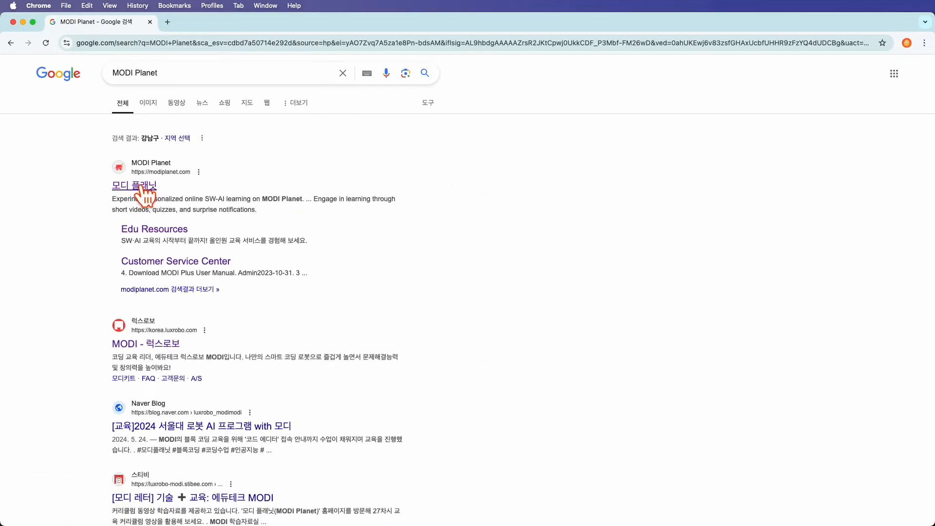
Open the MODI Planet homepage from the Google search results.
click(133, 185)
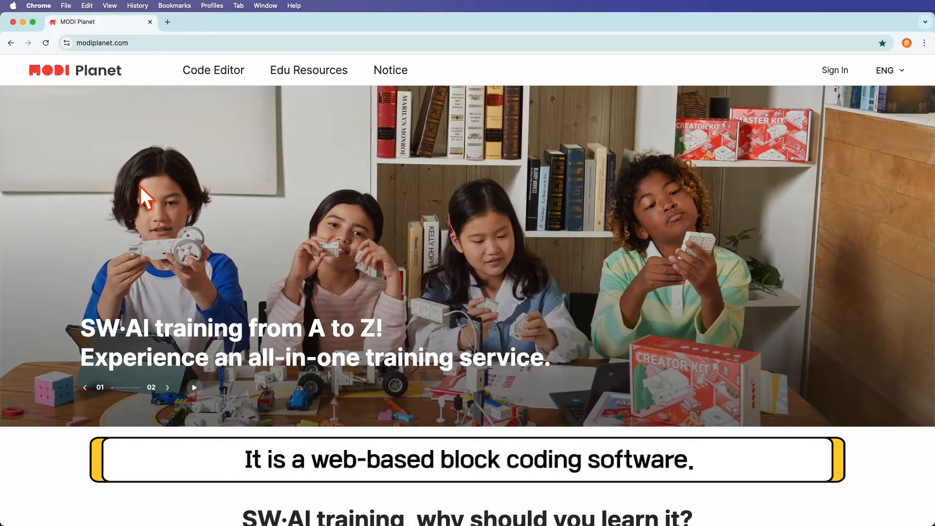
Keep the site language as ENG and launch the Code Editor in a new tab.
click(889, 70)
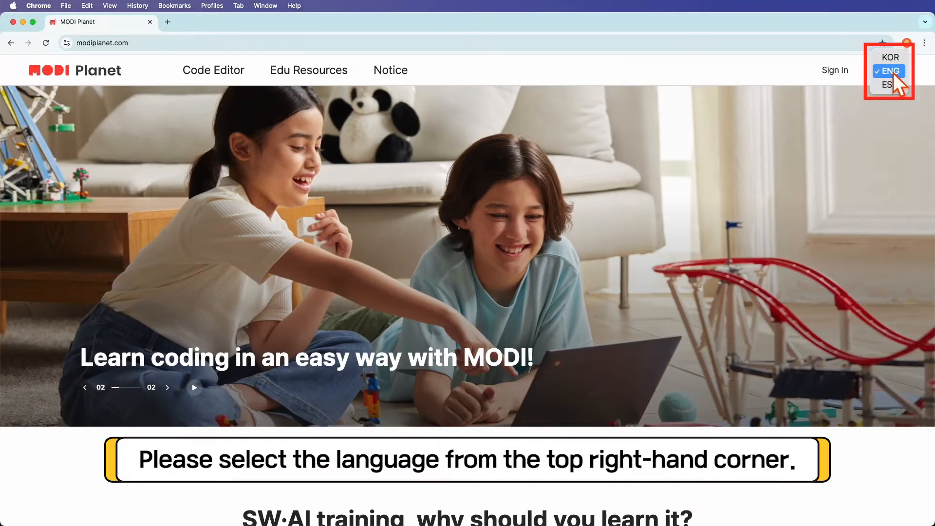
click(889, 71)
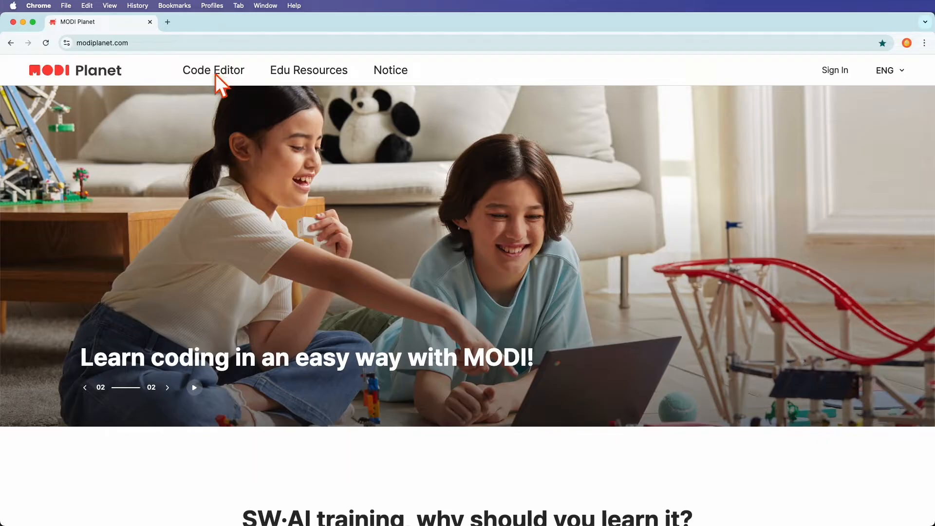
click(213, 70)
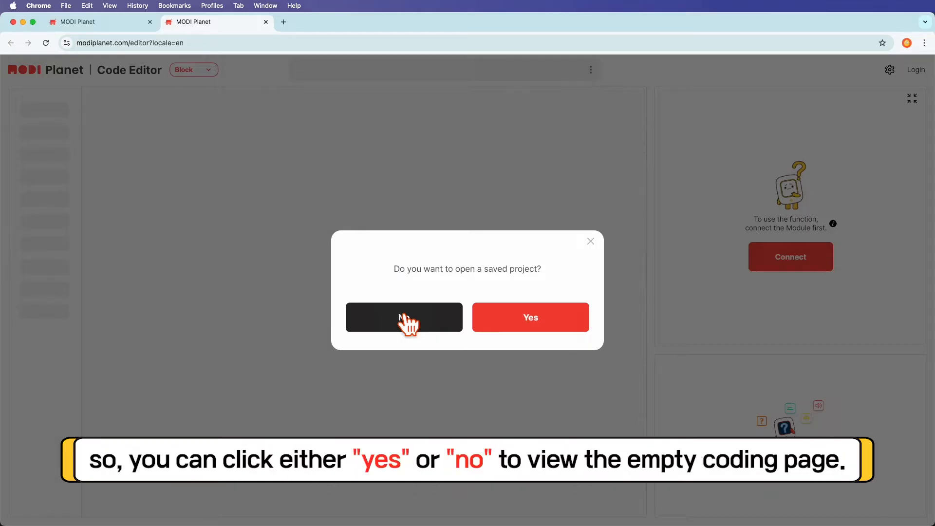
Decline loading a saved project and view the New, Save to PC and Load from PC options.
click(404, 316)
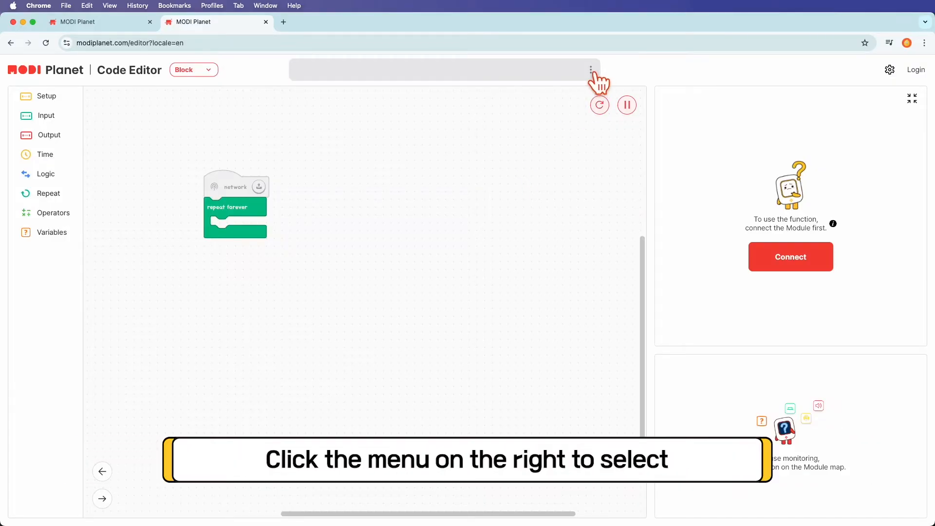
click(590, 70)
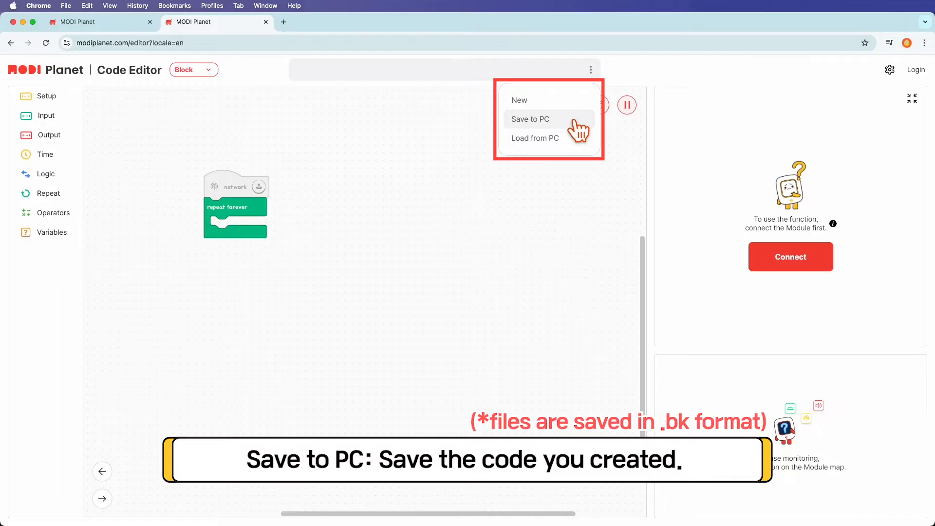
mouse_move(535, 138)
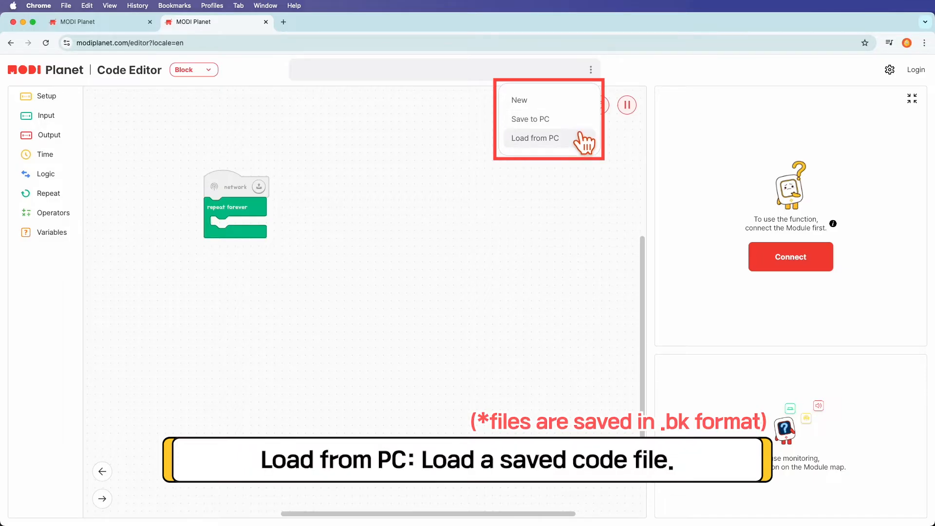
mouse_move(587, 148)
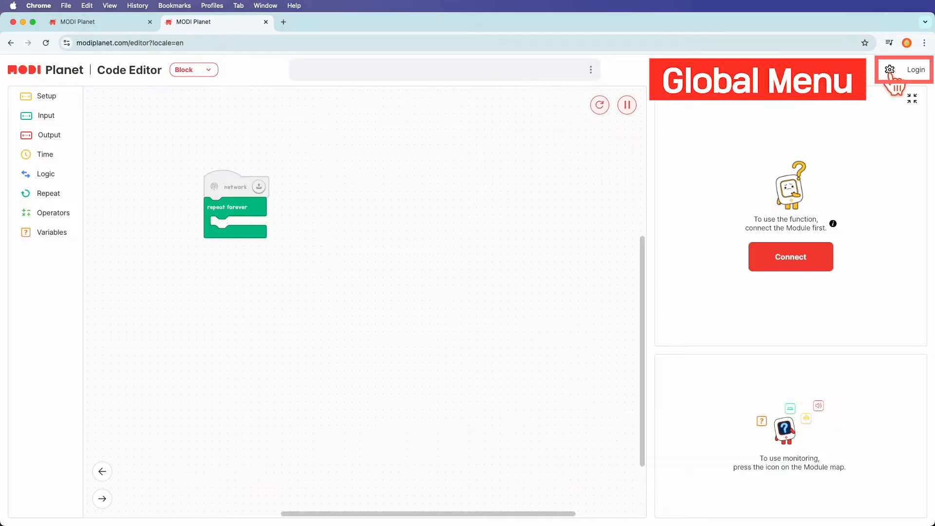
Review the Screen language and size settings, then show the Setup category's network blocks.
click(890, 70)
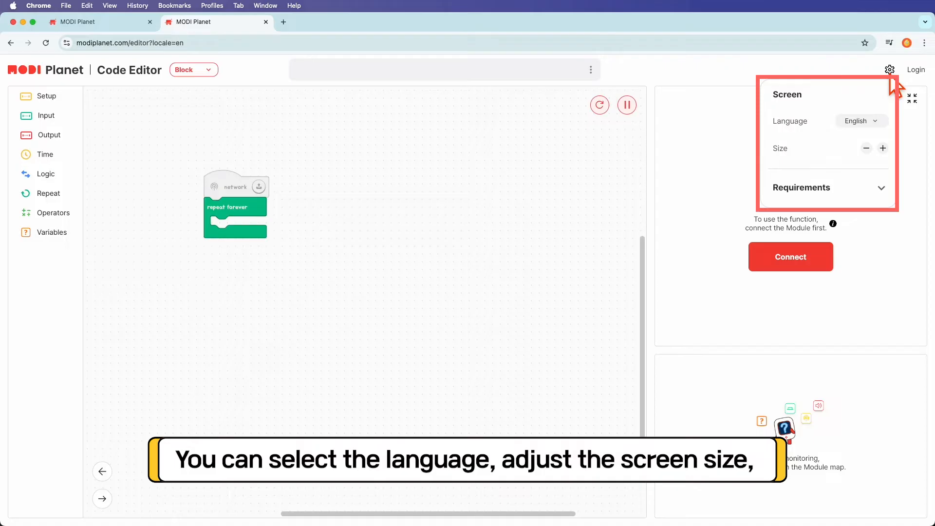
click(916, 70)
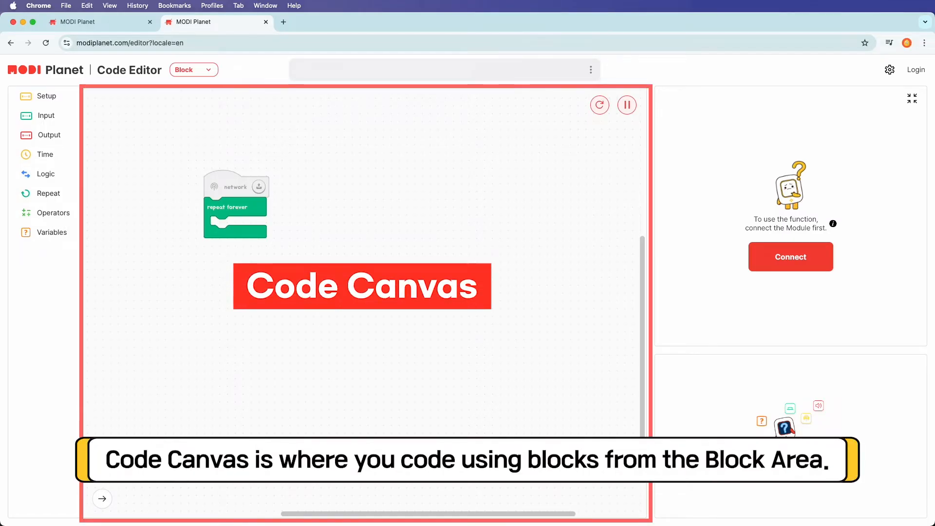
click(101, 499)
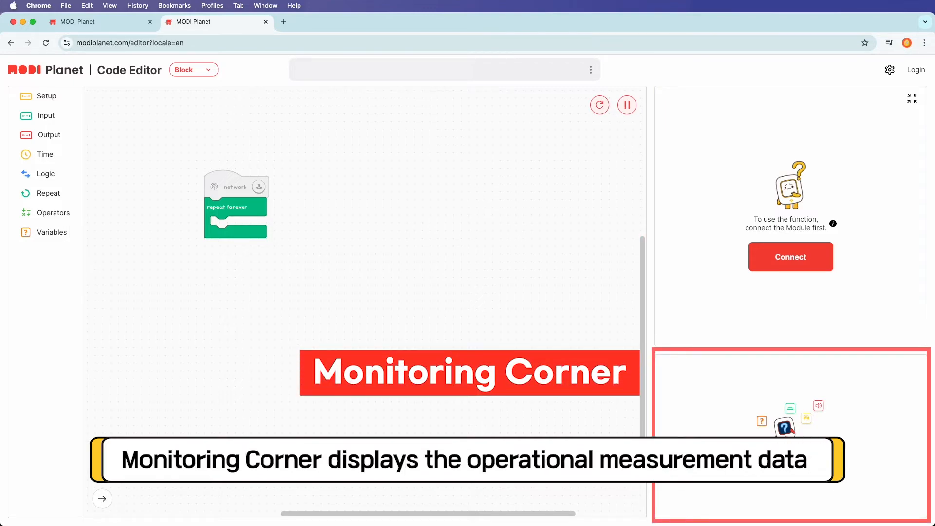
click(101, 498)
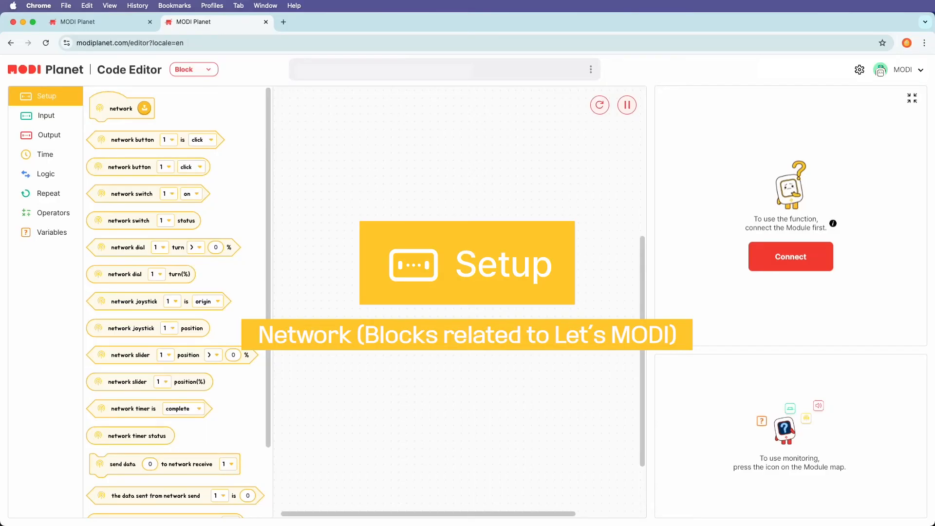
Browse the Input, Output, Time, Logic, Repeat and Operators block categories, then close the list.
click(46, 115)
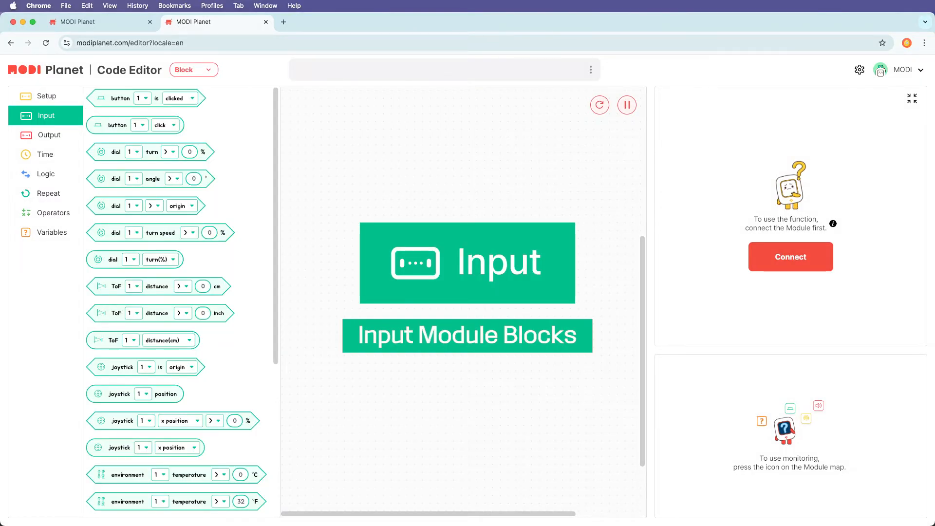
click(48, 135)
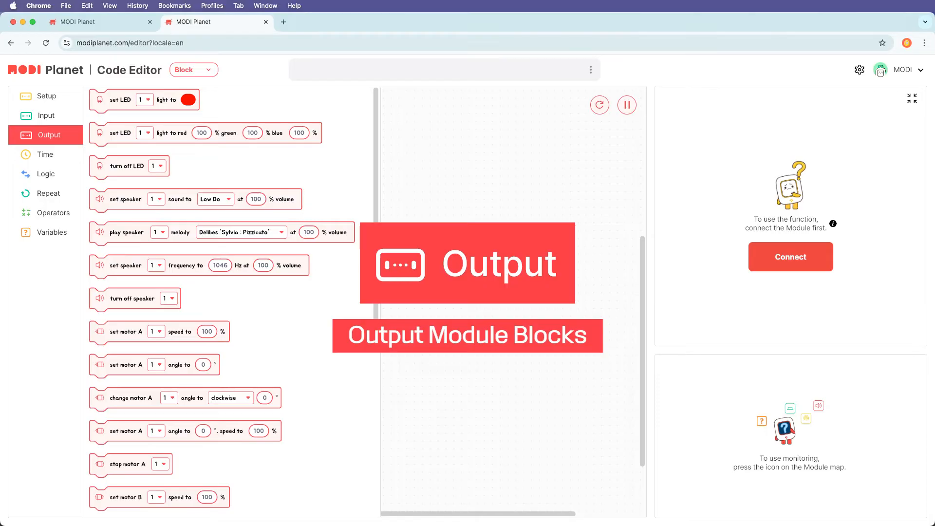
click(44, 153)
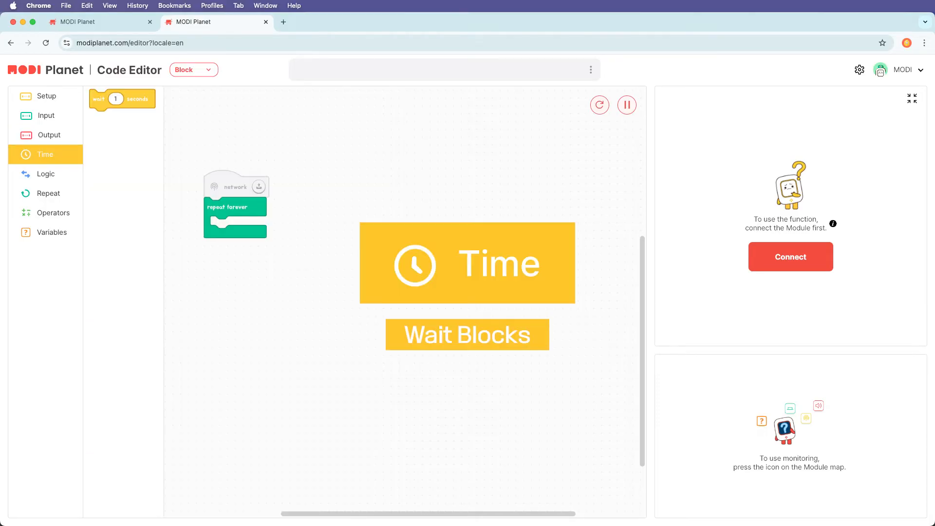
click(45, 173)
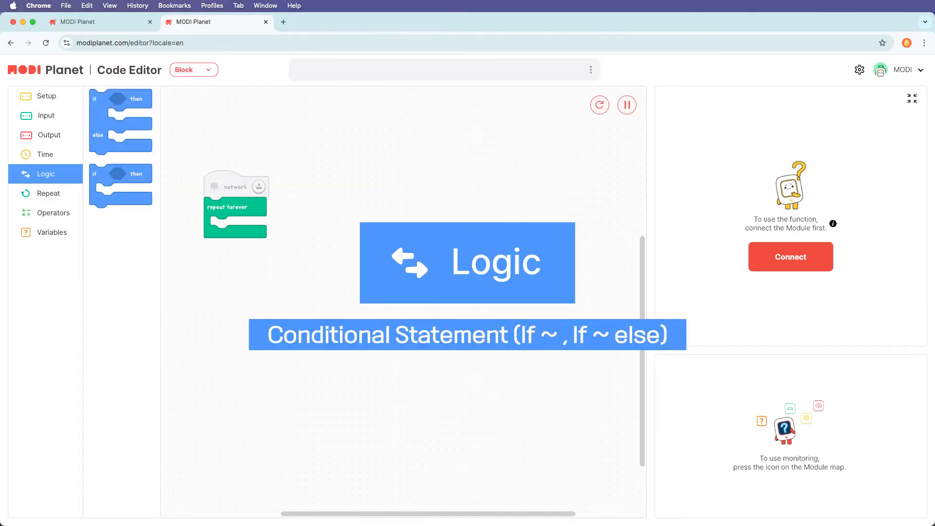
click(48, 194)
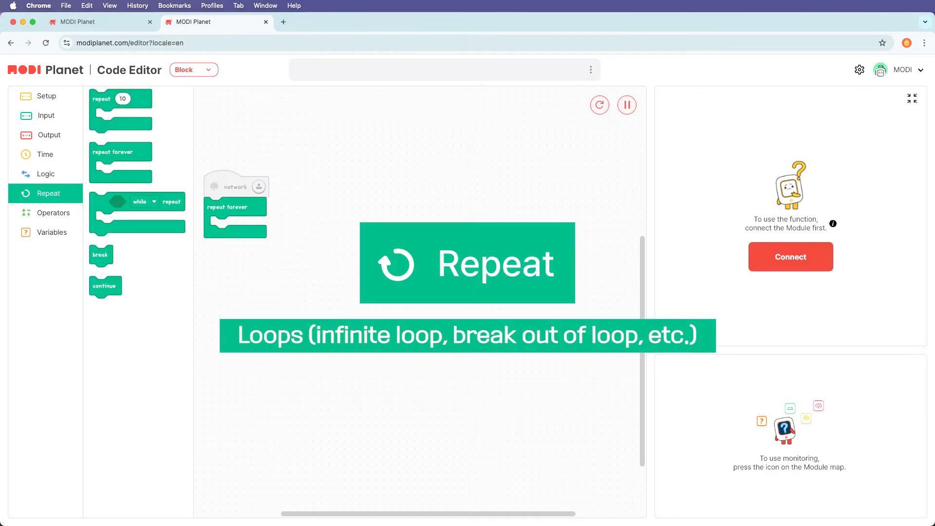
click(53, 213)
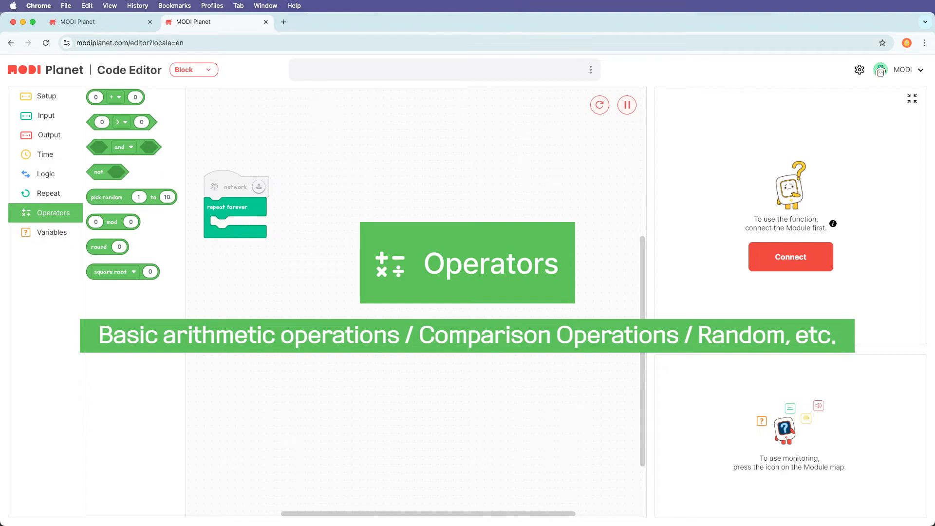
click(52, 231)
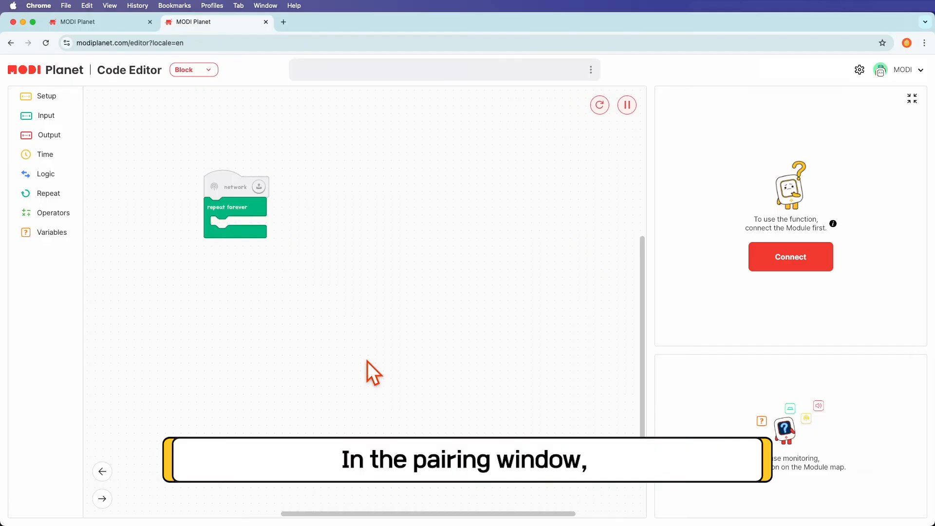
Attempt pairing the MODI+ Network Module, then go to the site's Notice list.
click(790, 257)
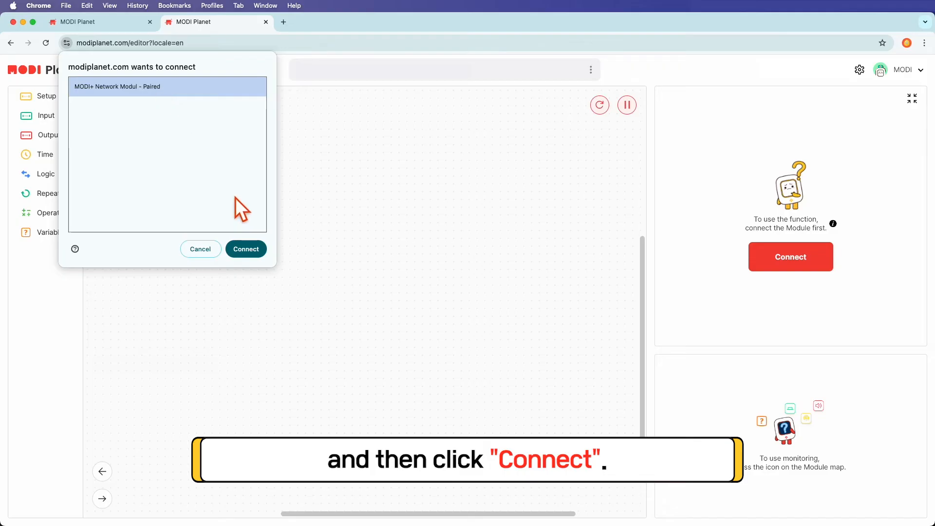
click(245, 249)
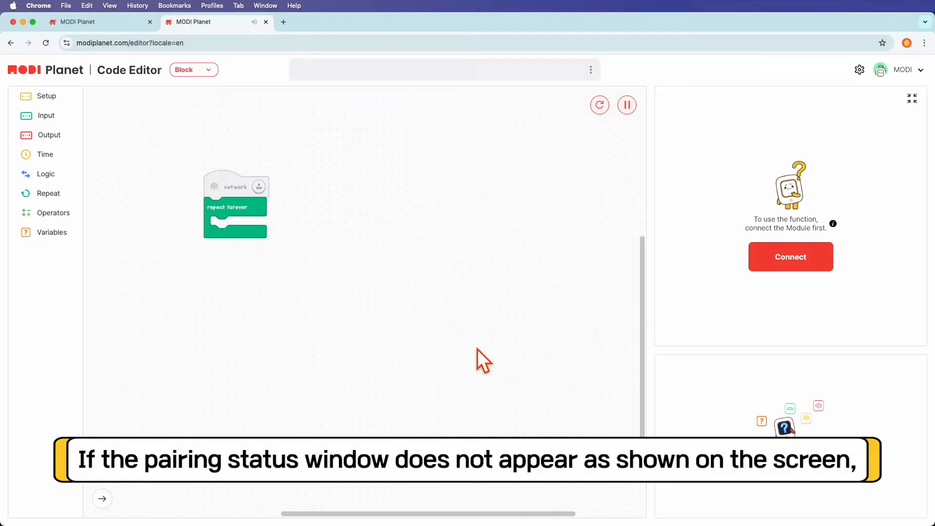
click(790, 257)
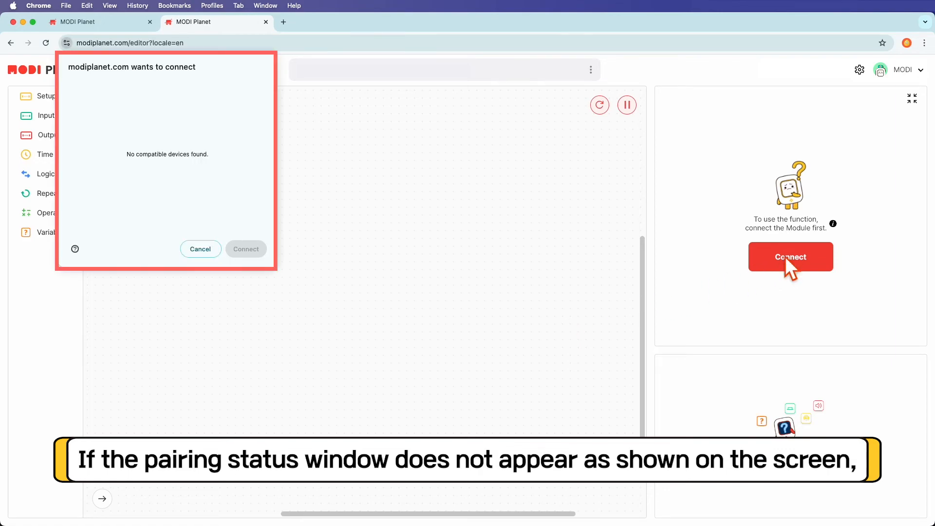
click(391, 69)
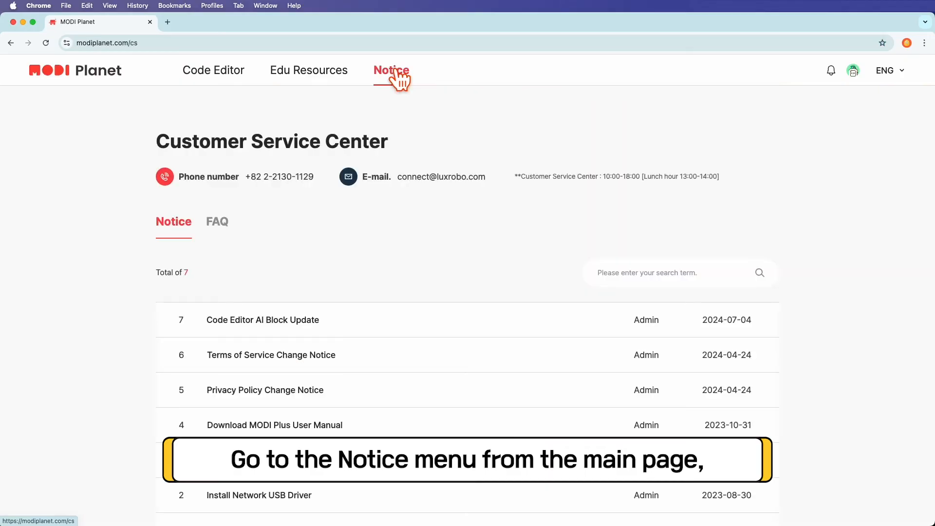
Read the 'Install Network USB Driver' notice from the Notice list.
scroll(down, 3)
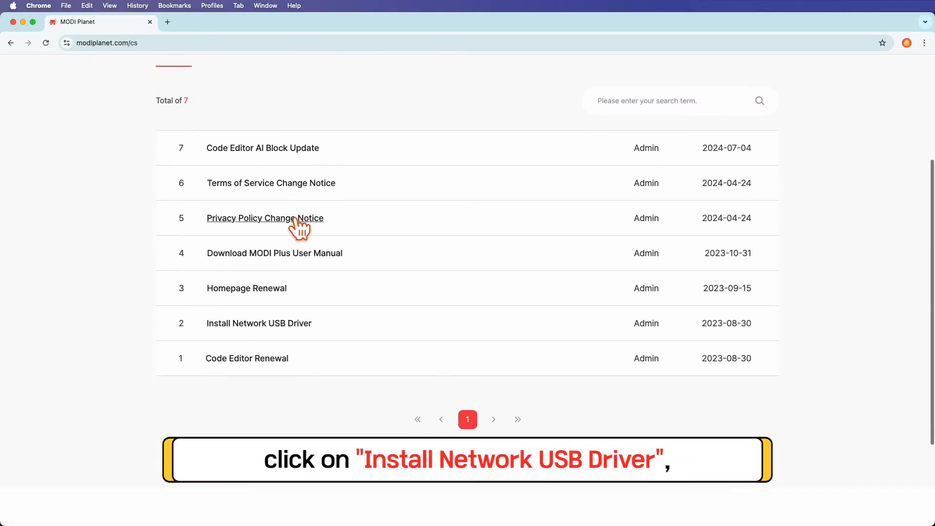
scroll(down, 3)
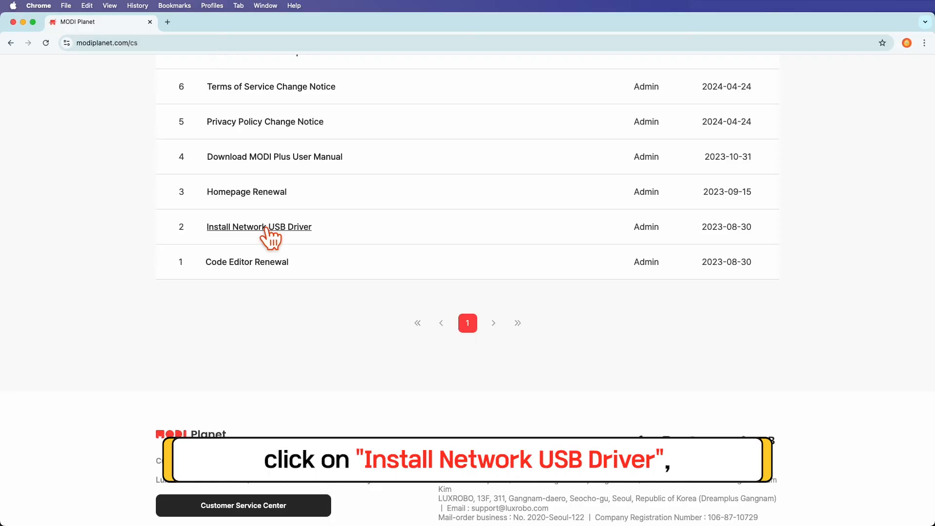
click(259, 227)
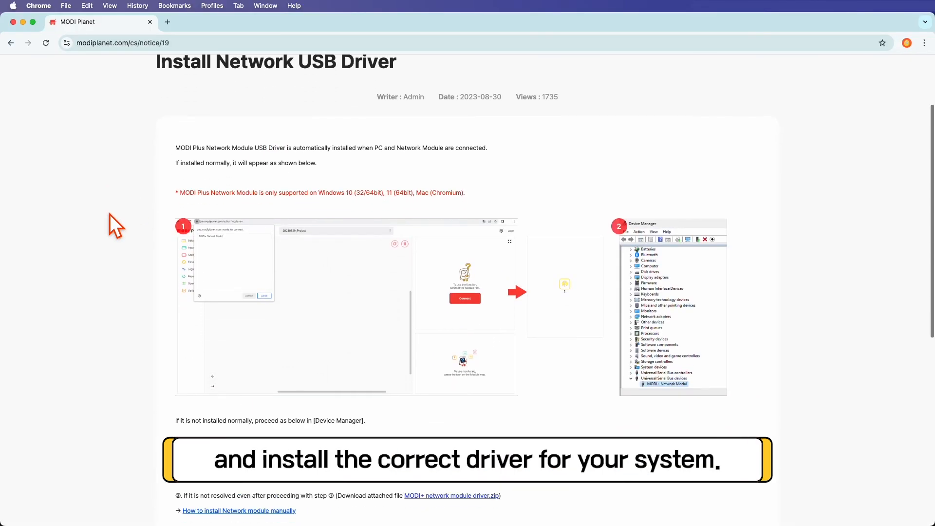
scroll(down, 3)
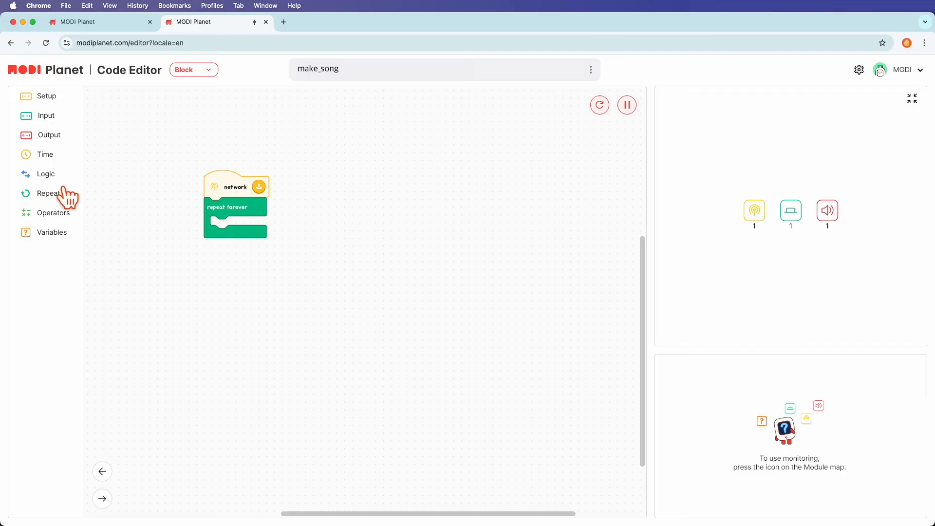
Place the Sylvia Pizzicato speaker melody block inside the 'button 1 is toggle on' if branch.
click(46, 115)
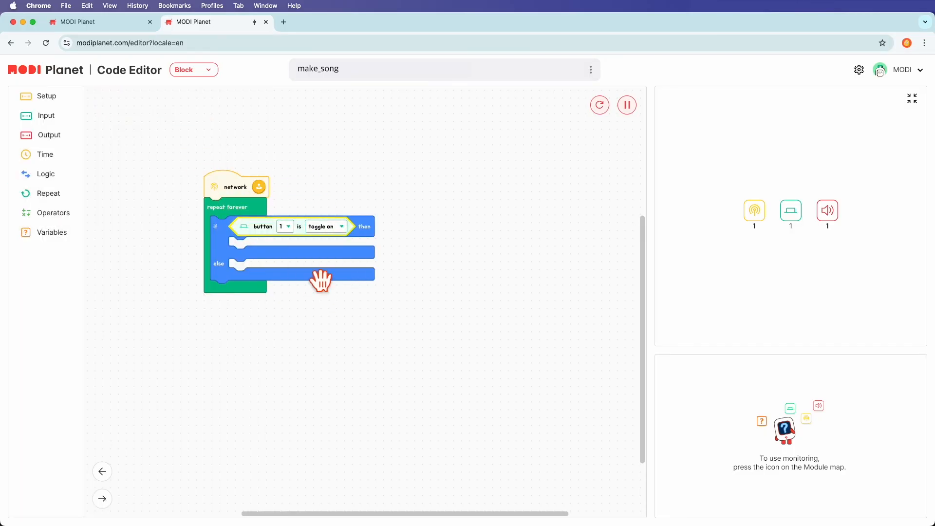
drag(321, 279, 272, 247)
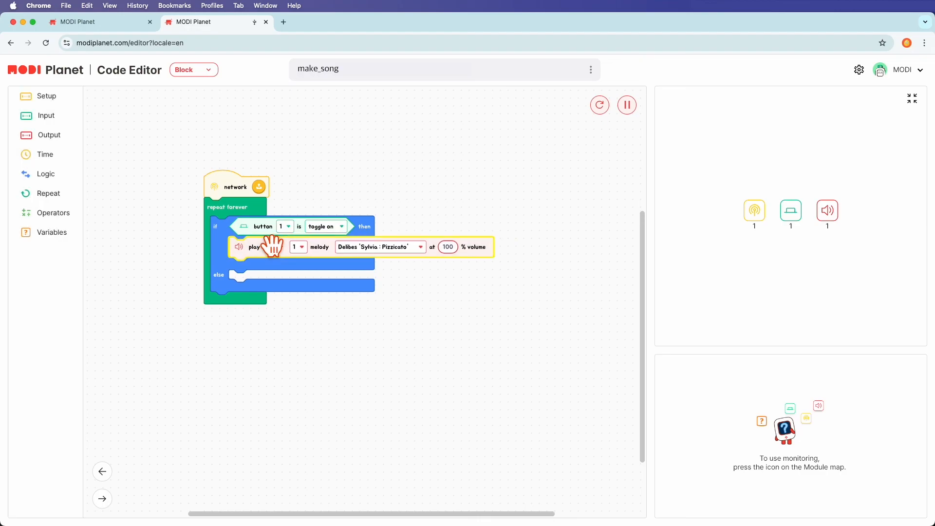